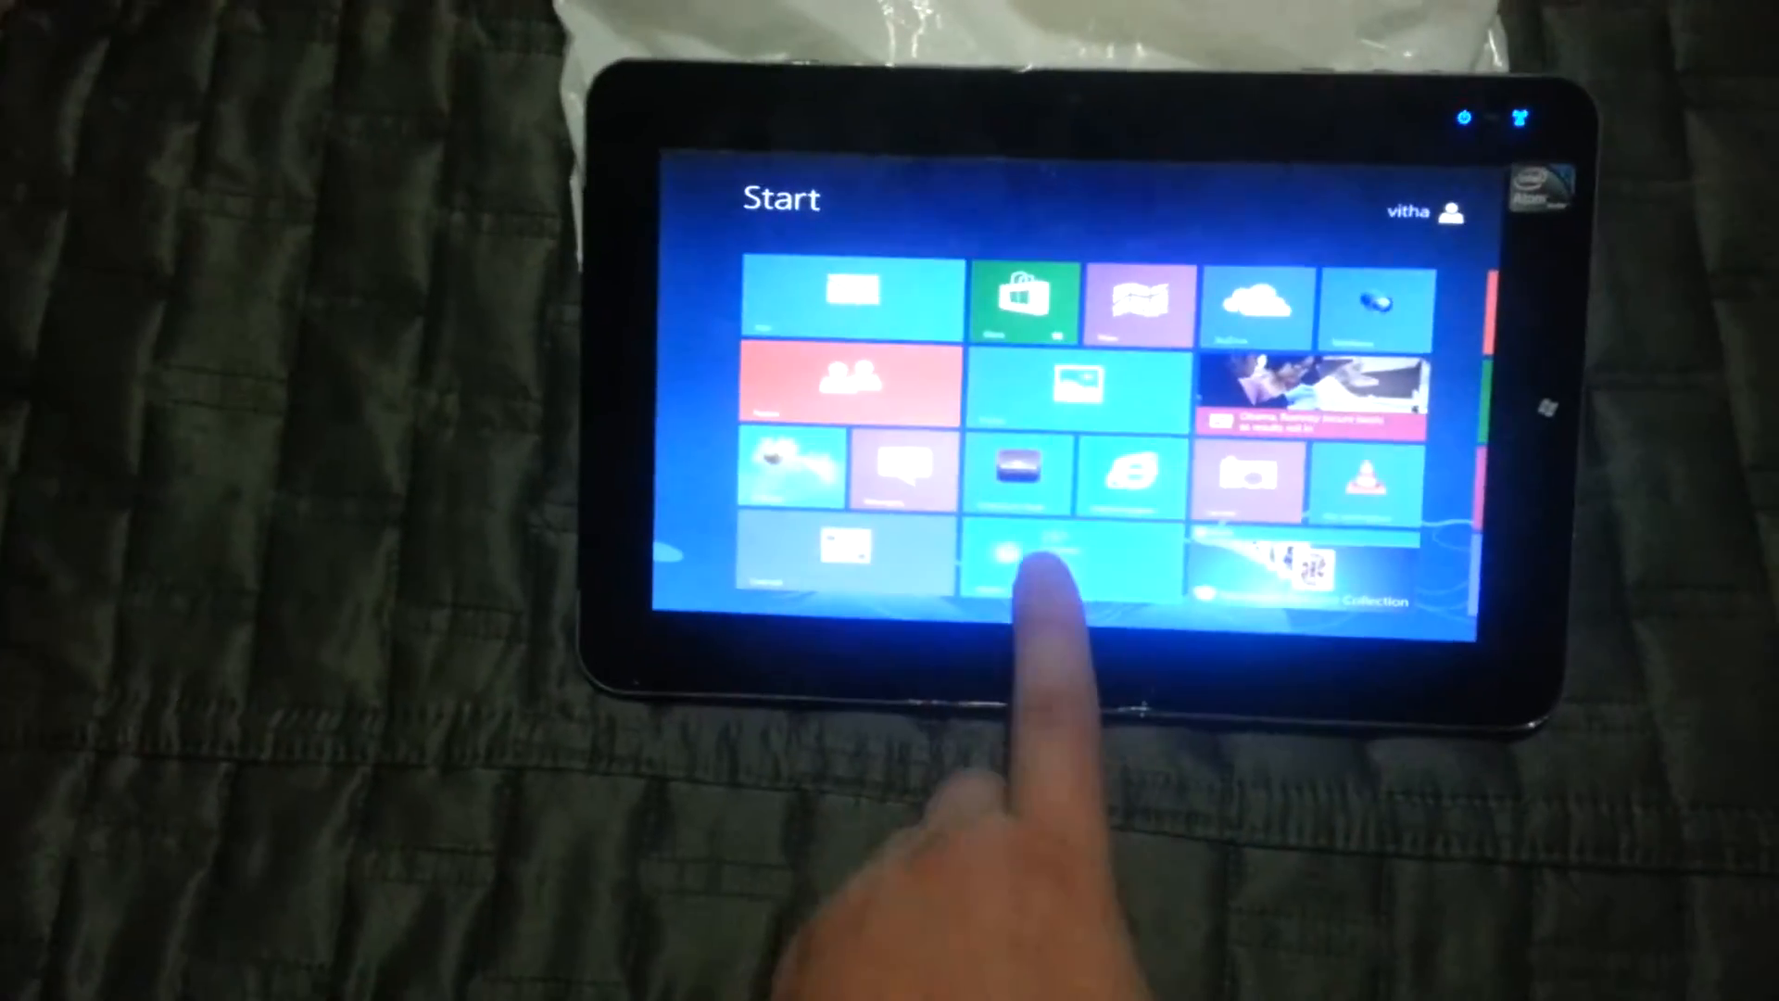
- Switch from the Start screen tiles to the Windows desktop
left_click(1026, 556)
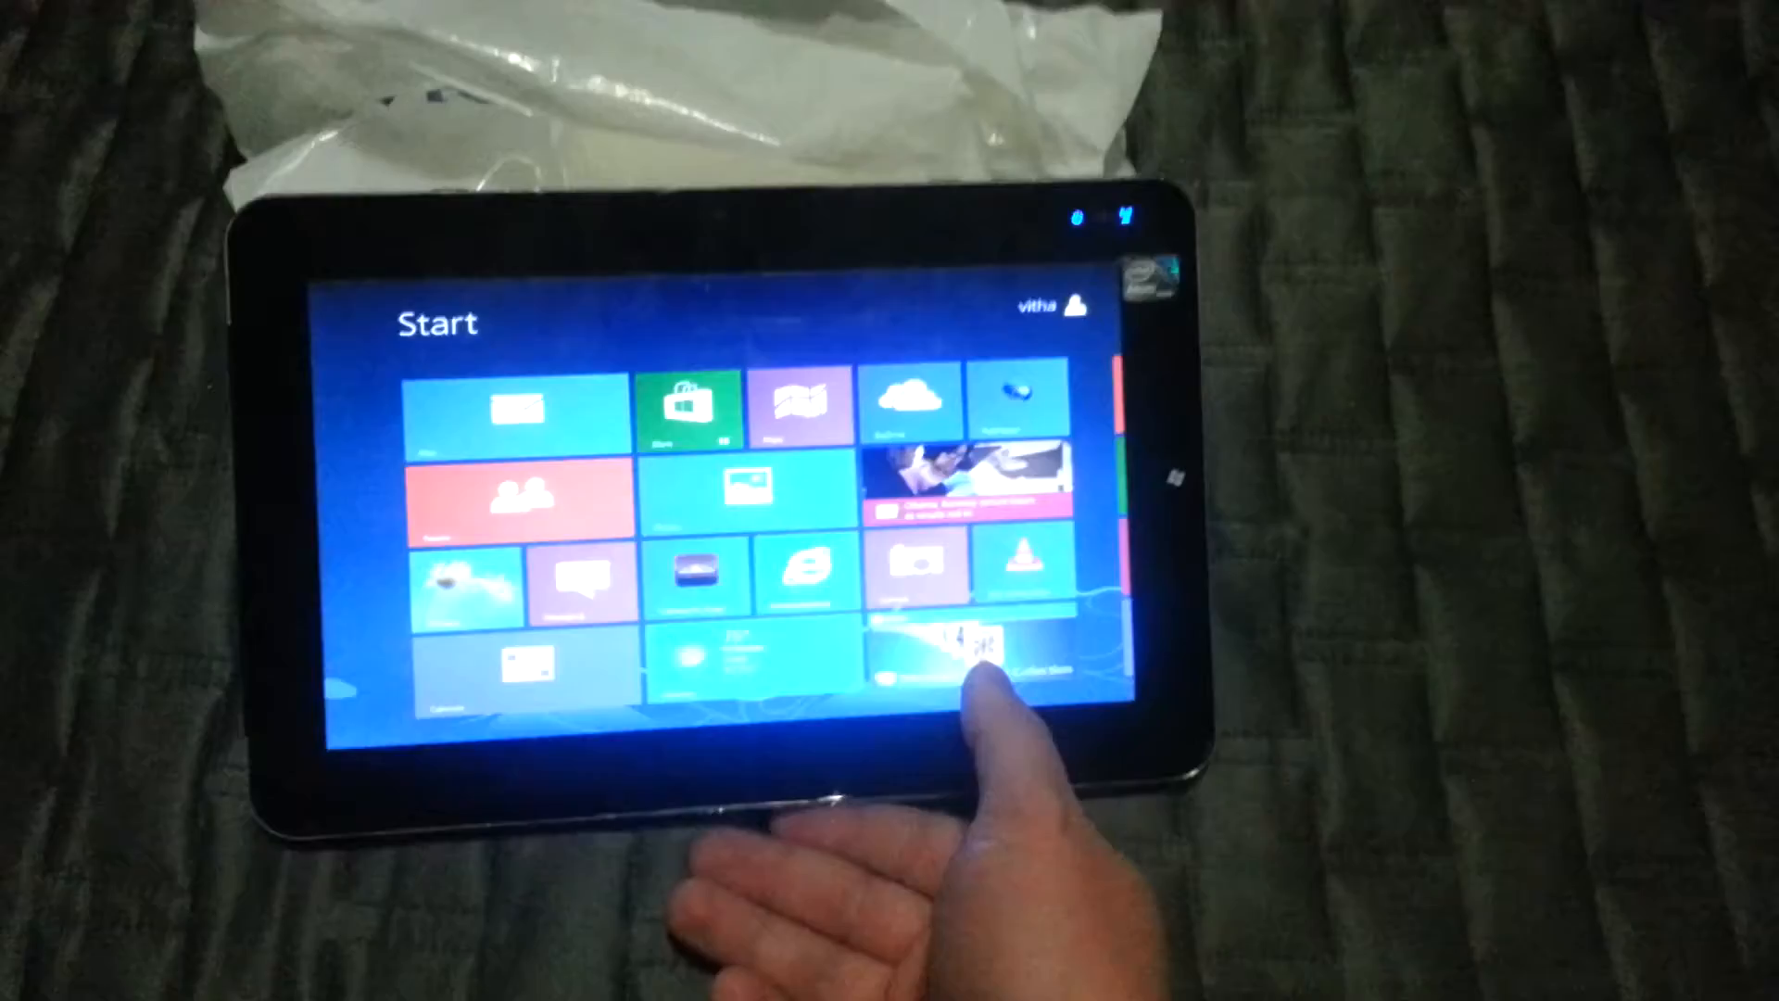
- Launch Microsoft Solitaire Collection from its Start screen tile
left_click(965, 658)
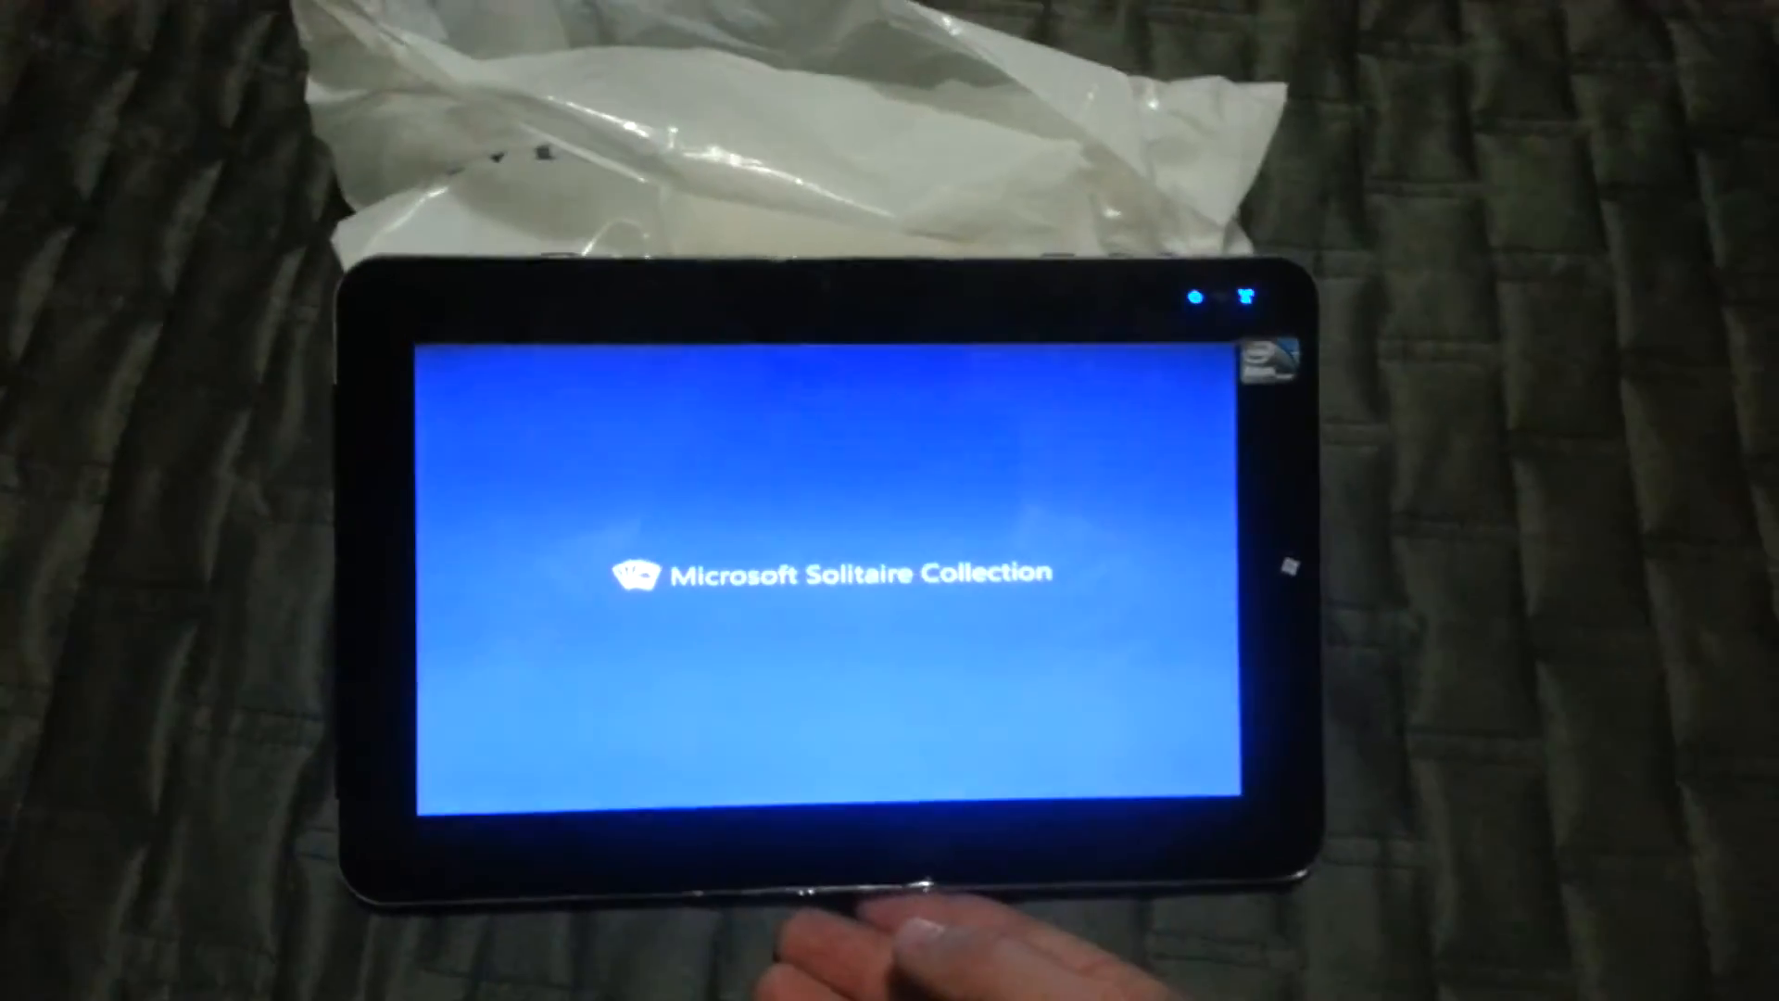